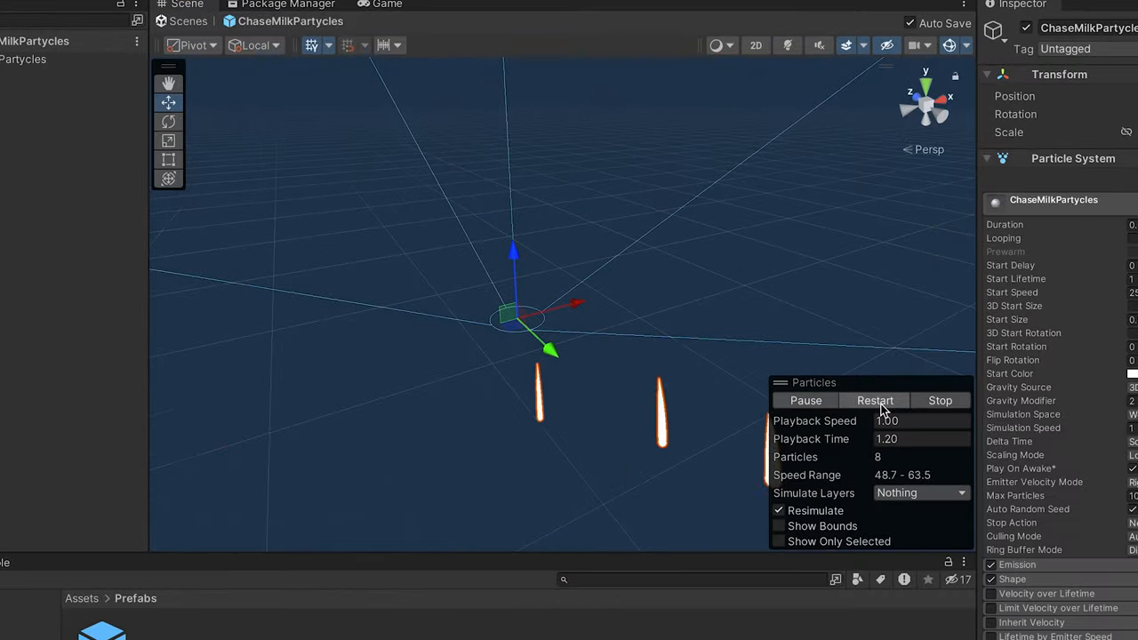
Restart the ChaseMilkPartycles particle system so the milk splash bursts around the running character.
{"action": "left_click", "coordinate": [385, 5]}
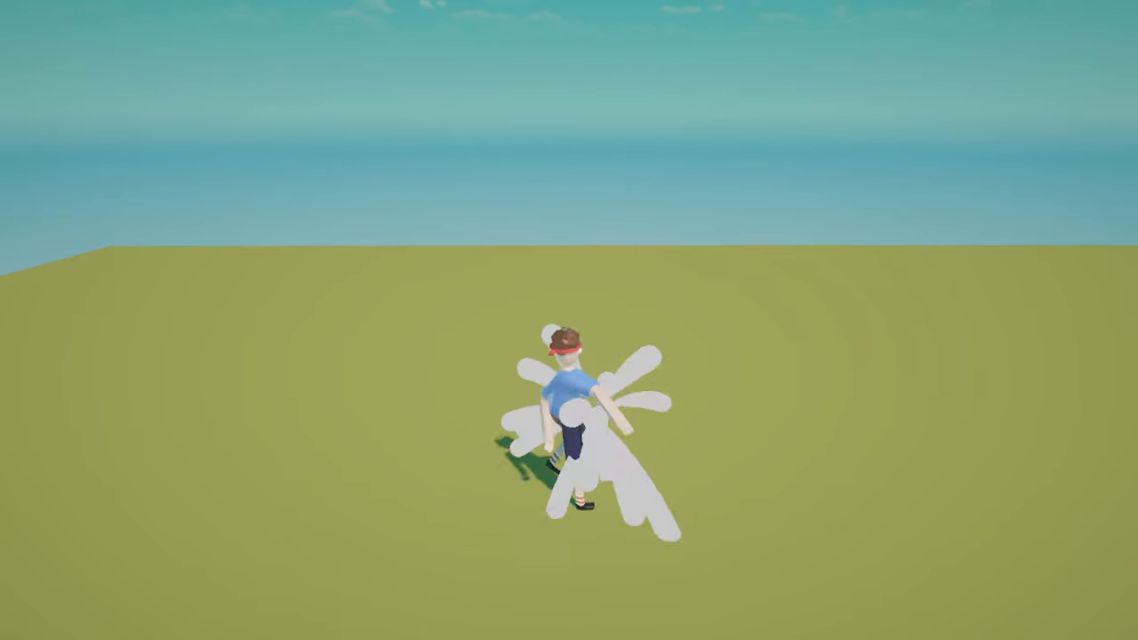